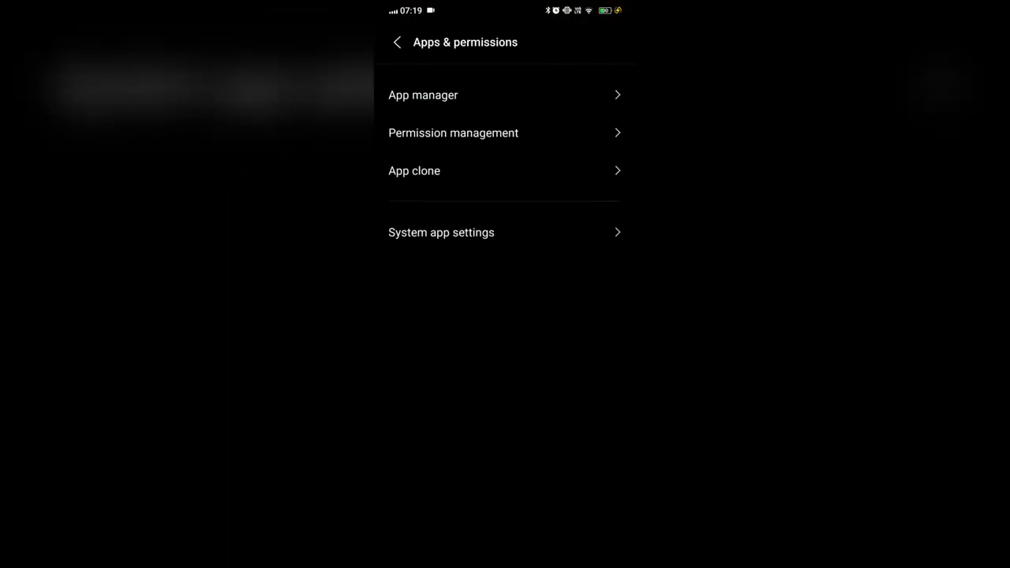
Step: Clear Flo's cache to 0 B in its storage settings, bringing total storage to 159 MB
{"action": "left_click", "coordinate": [423, 95]}
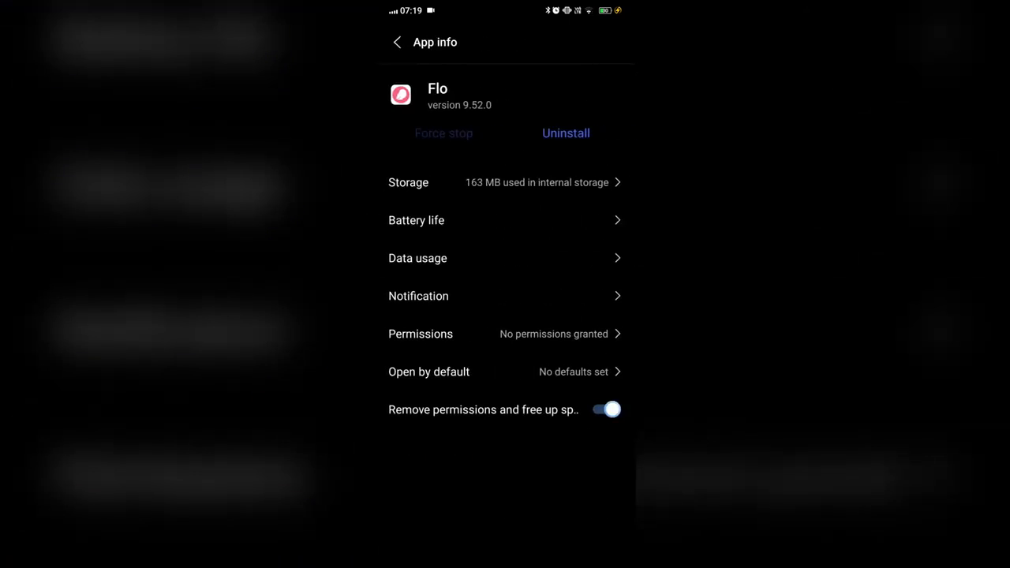
{"action": "left_click", "coordinate": [505, 183]}
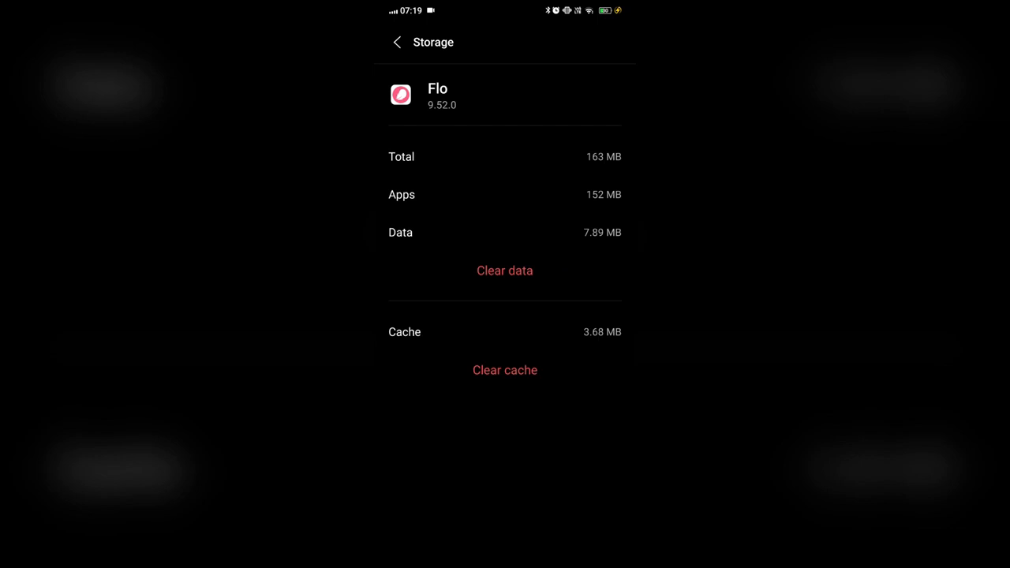
{"action": "left_click", "coordinate": [504, 370]}
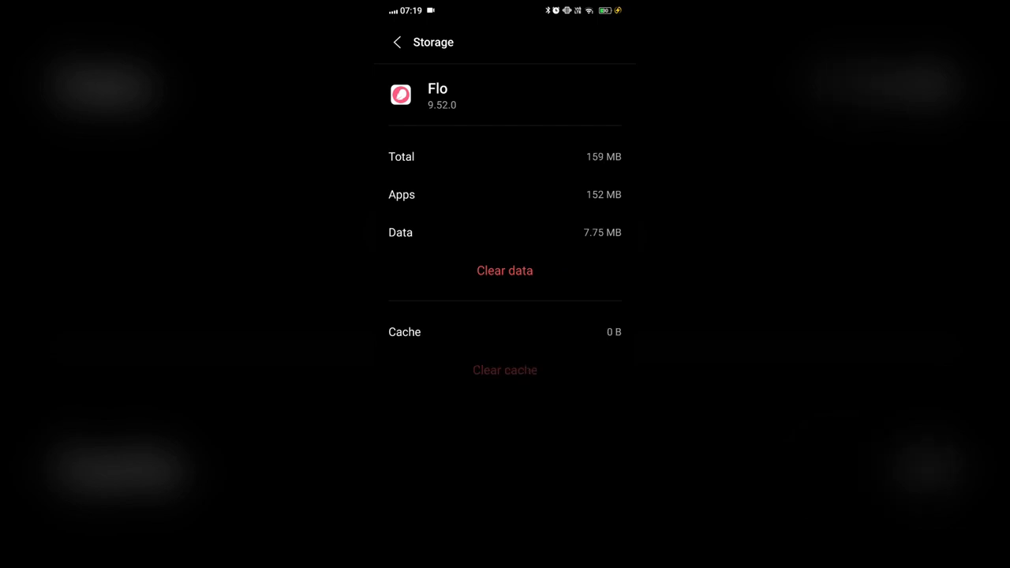
{"action": "left_click", "coordinate": [397, 42]}
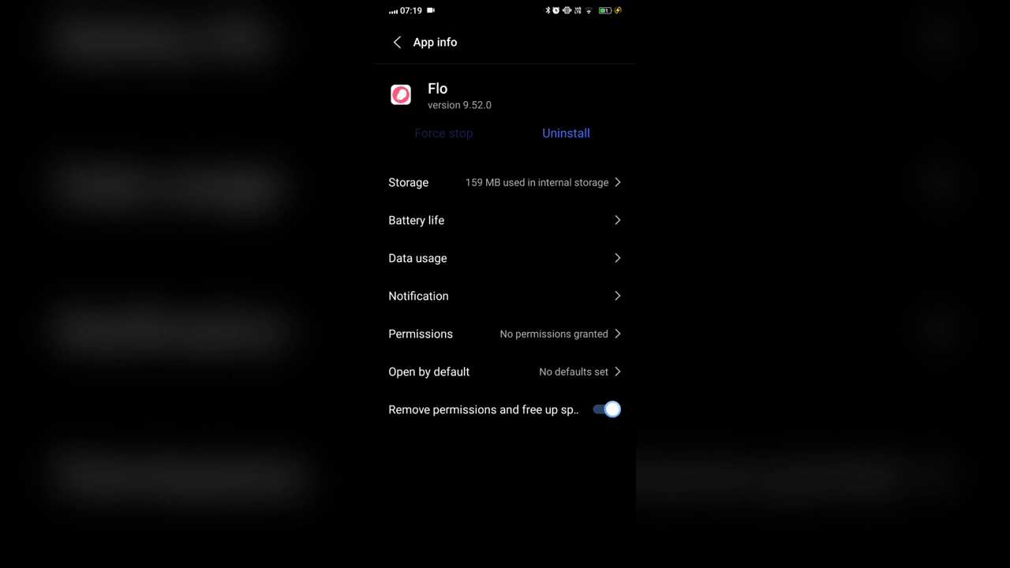
Step: Uninstall Flo from its App info page and confirm with OK
{"action": "left_click", "coordinate": [566, 133]}
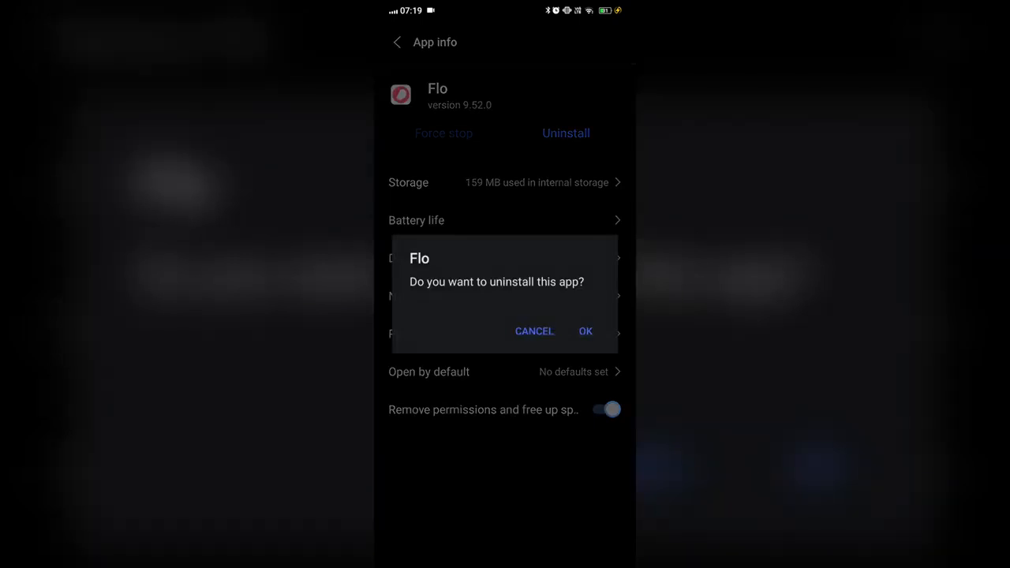
{"action": "left_click", "coordinate": [534, 331]}
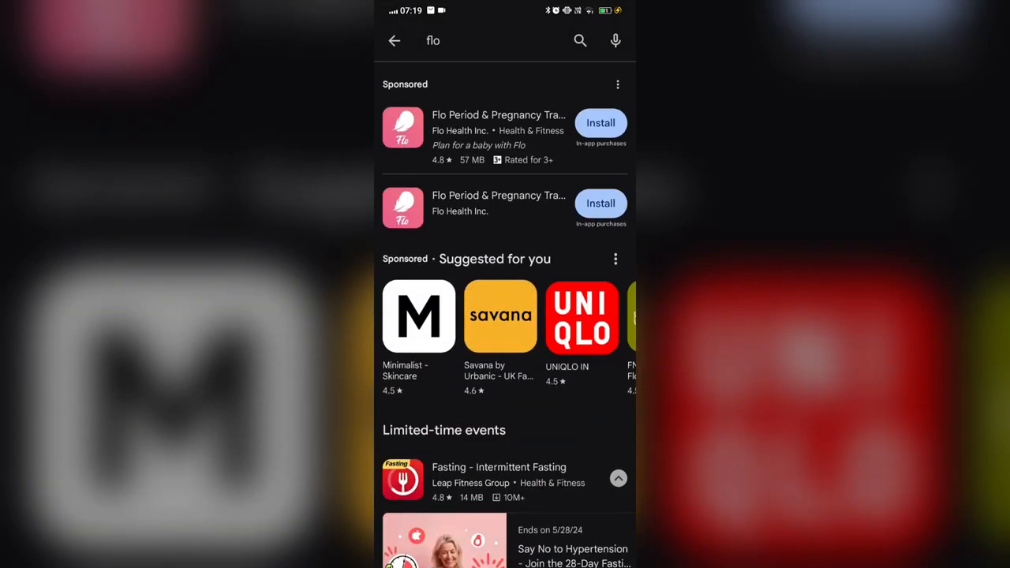
Step: Open the Flo Period & Pregnancy Tracker listing from the 'flo' search results
{"action": "left_click", "coordinate": [601, 122]}
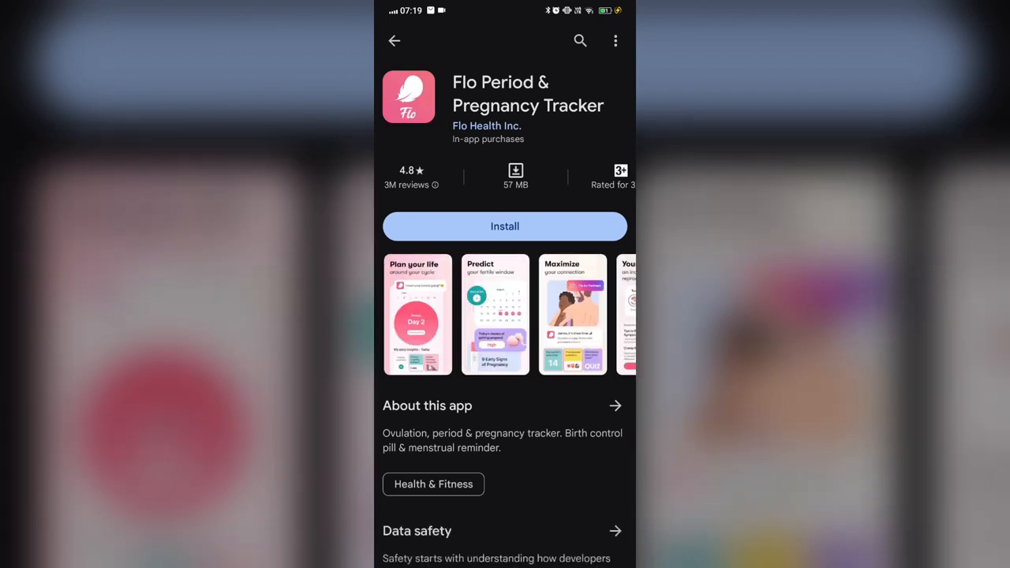
Step: Install Flo Period & Pregnancy Tracker, leaving the download pending
{"action": "left_click", "coordinate": [505, 226]}
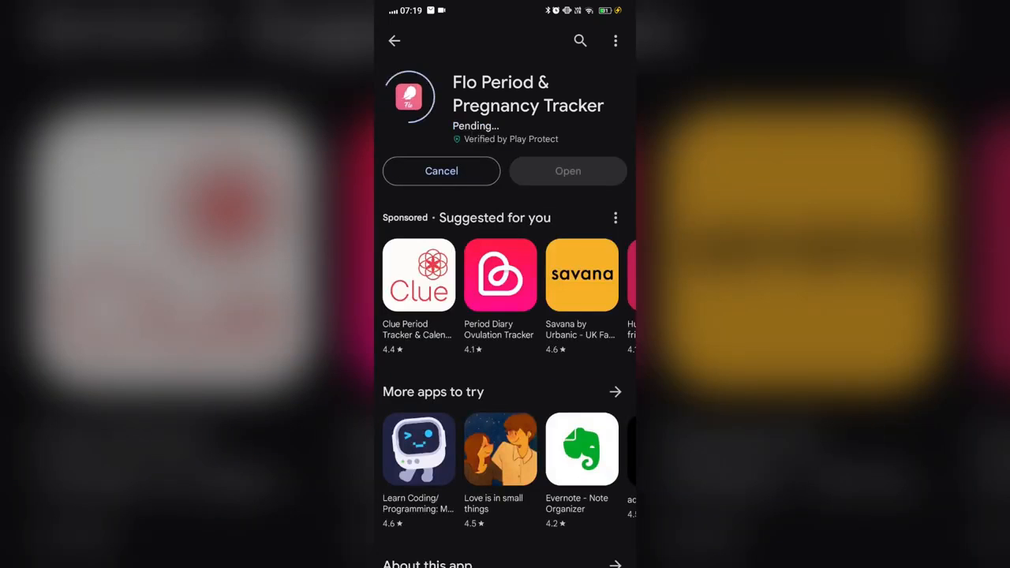